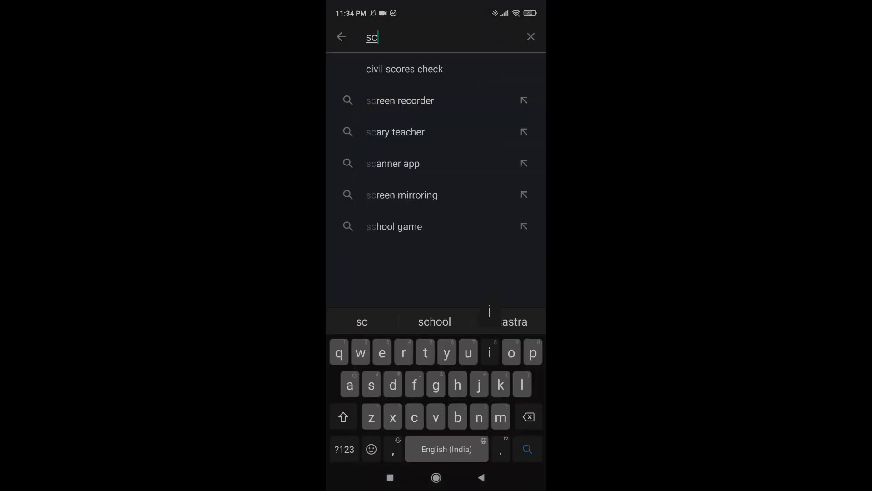
- Find Sciastra in the Play Store and launch it to view Purchased Courses
left_click(514, 321)
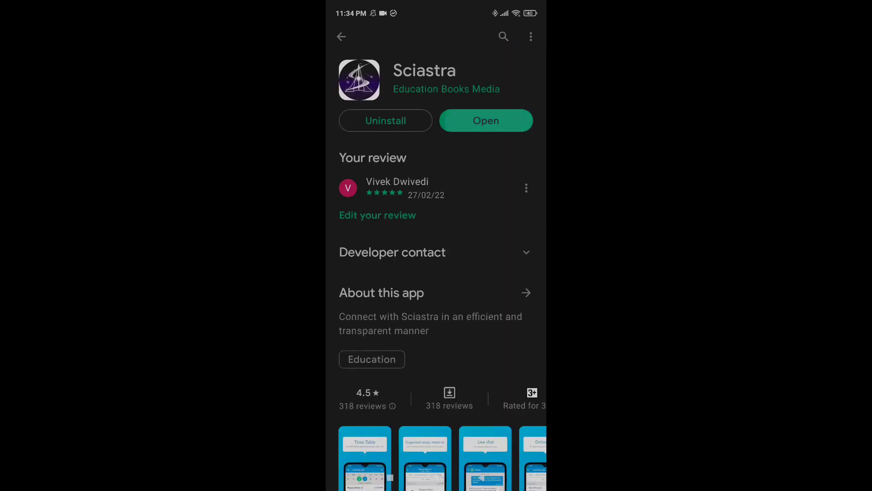
left_click(485, 120)
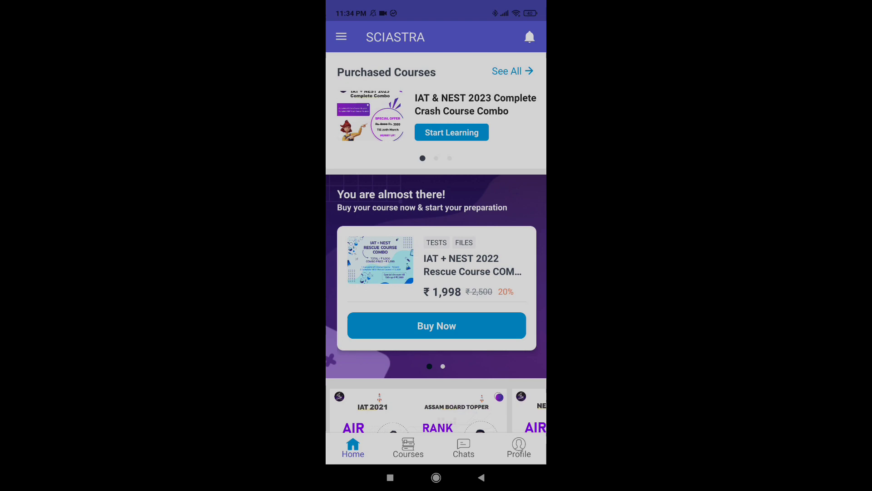
scroll("down", 3)
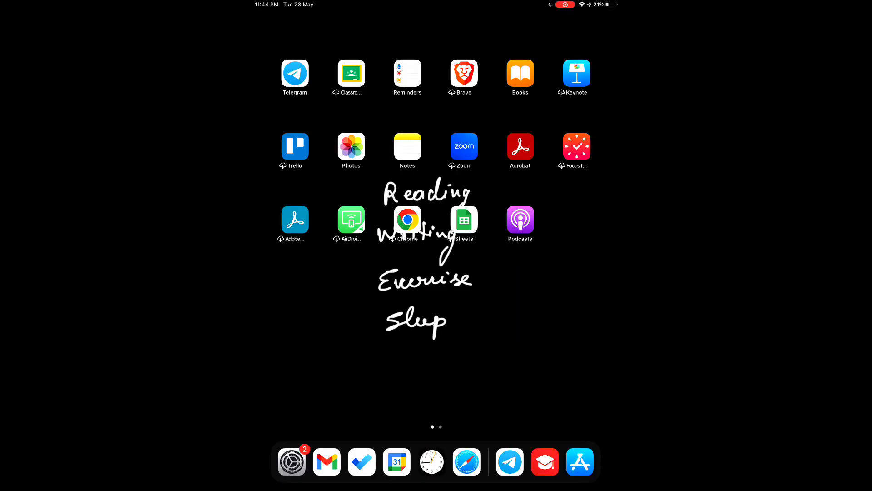
- Search 'classplus' in the App Store and download the Classplus app
left_click(580, 461)
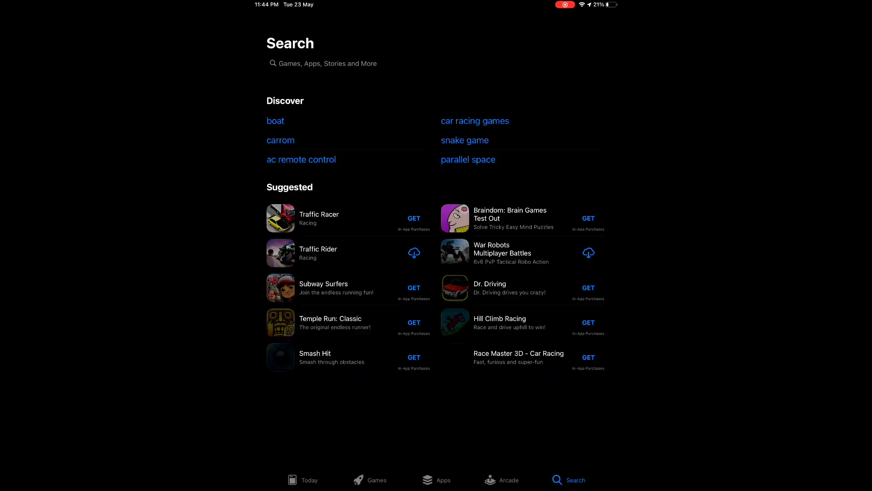
type("cl")
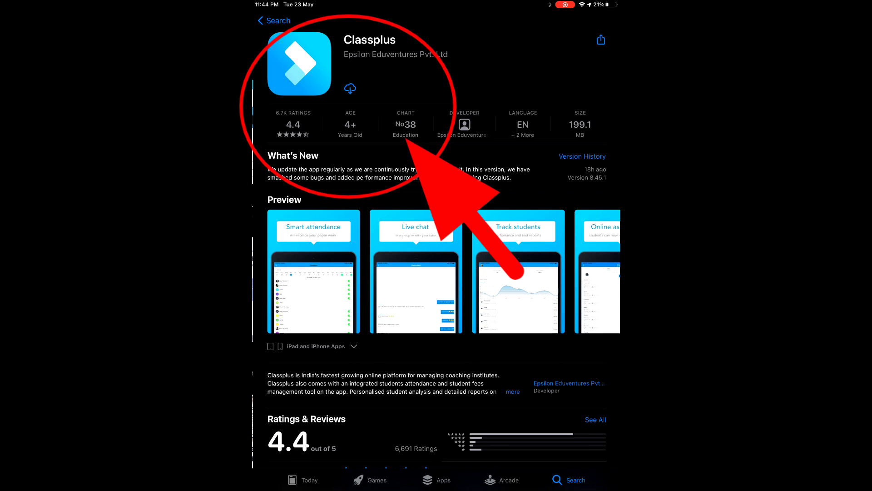
left_click(350, 87)
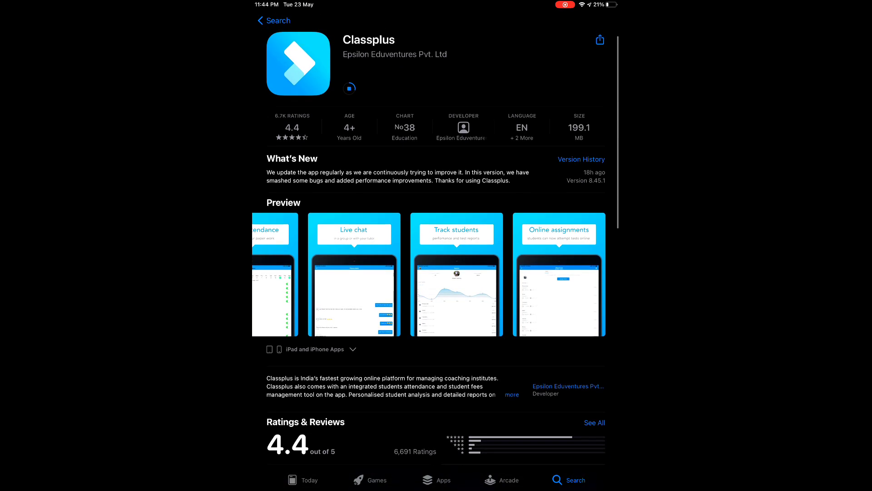
scroll("down", 3)
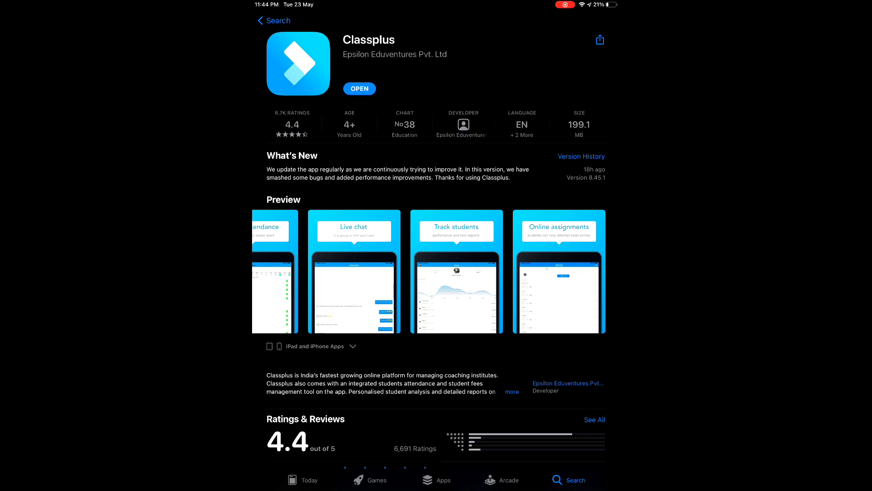
- Launch Classplus and verify the organisation code voaaf
left_click(359, 89)
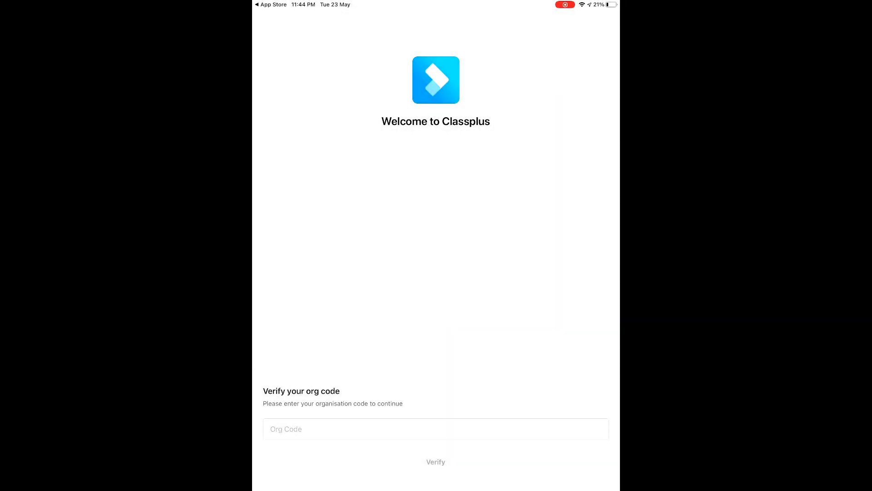
type("voaaf")
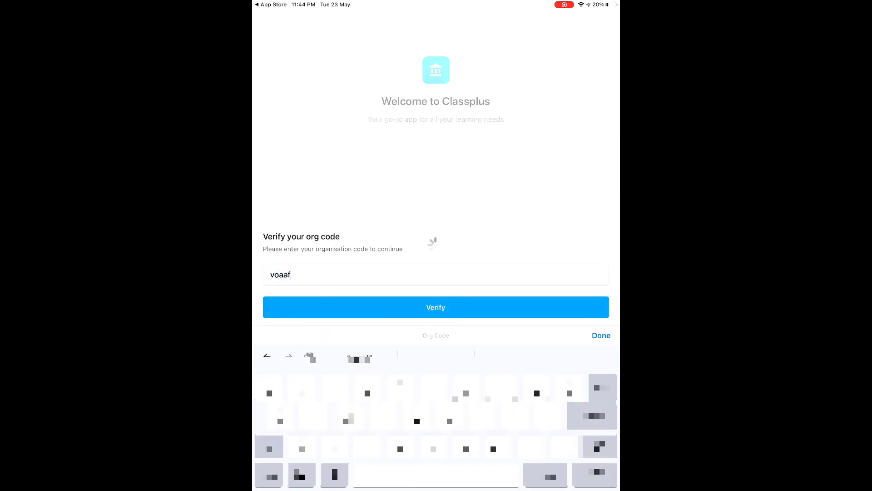
left_click(436, 307)
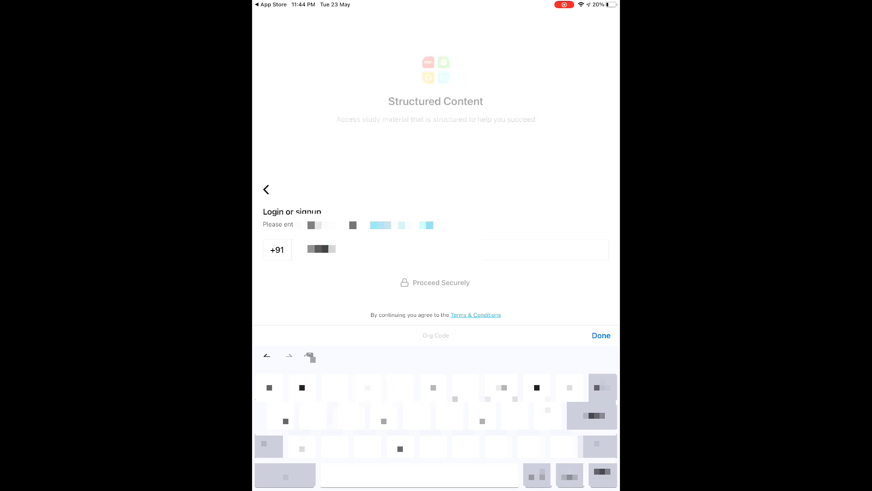
- Send a login code to the mobile number and submit the 4-digit OTP
left_click(436, 282)
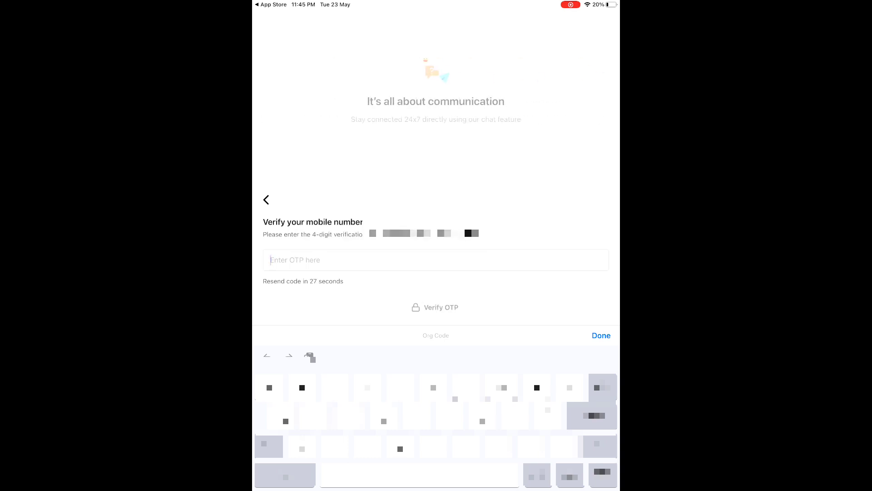
type("7")
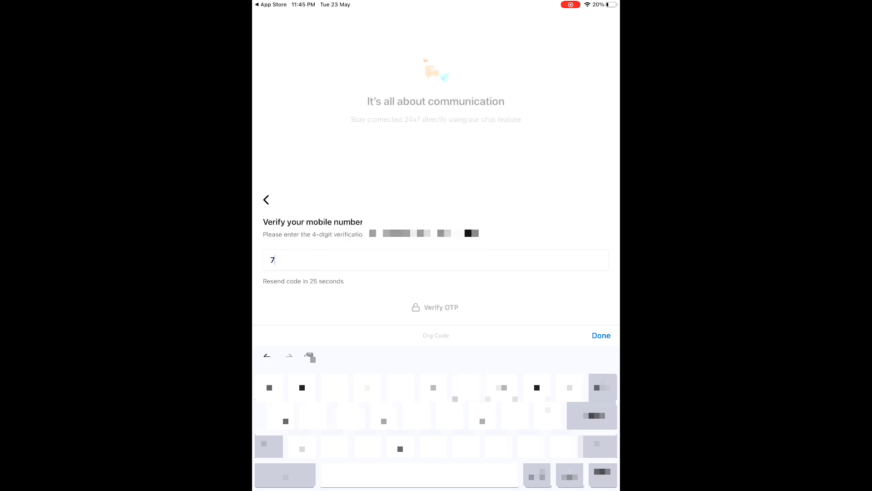
type("704")
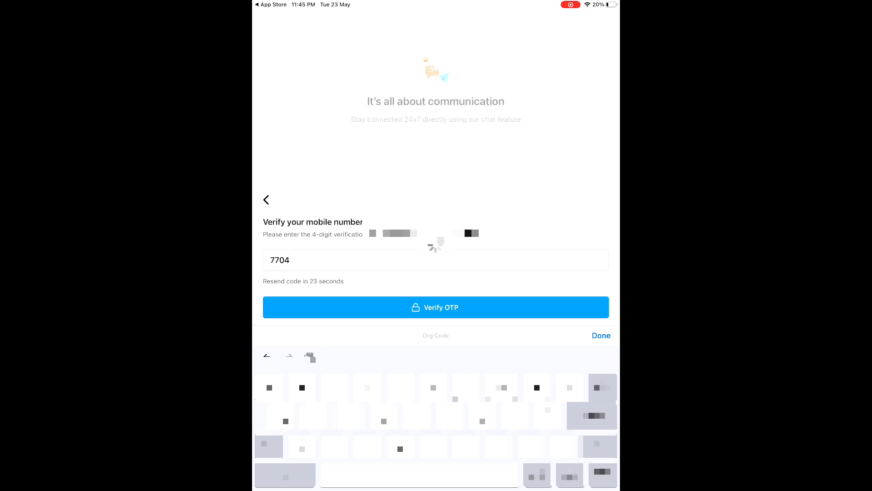
left_click(436, 307)
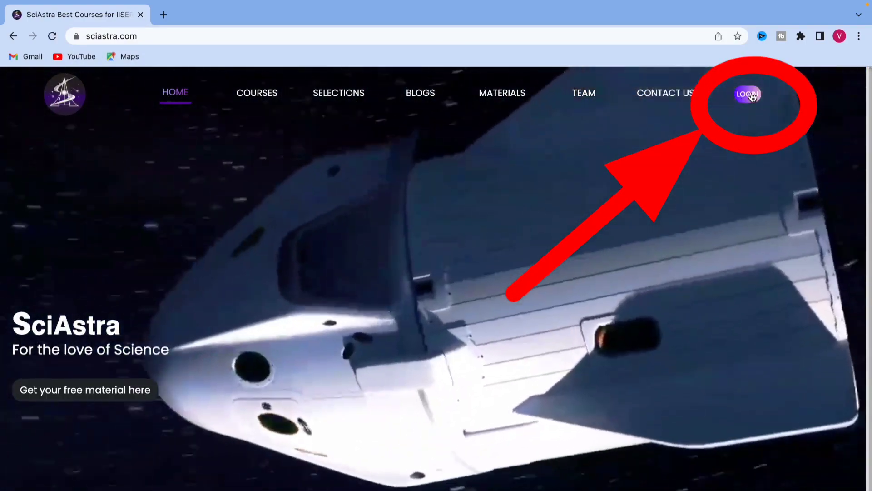
- Click LOGIN on sciastra.com to reach the app page announcing code VOAAF
left_click(748, 93)
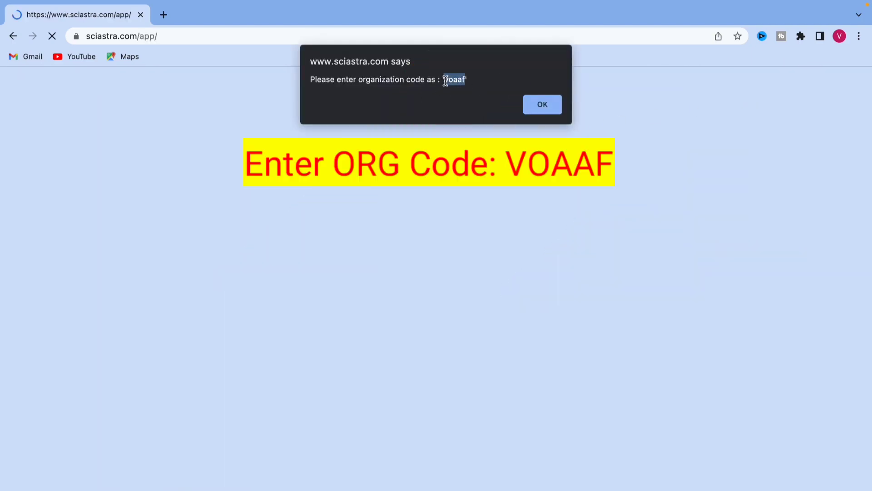
- Dismiss the notice, enter org code voaaf, request and submit the mobile OTP
left_click(541, 104)
type("v")
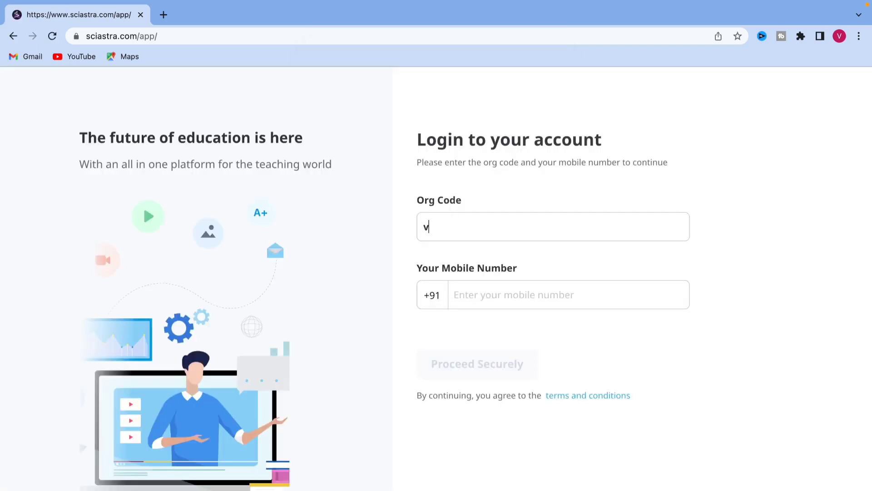
type("oaaf")
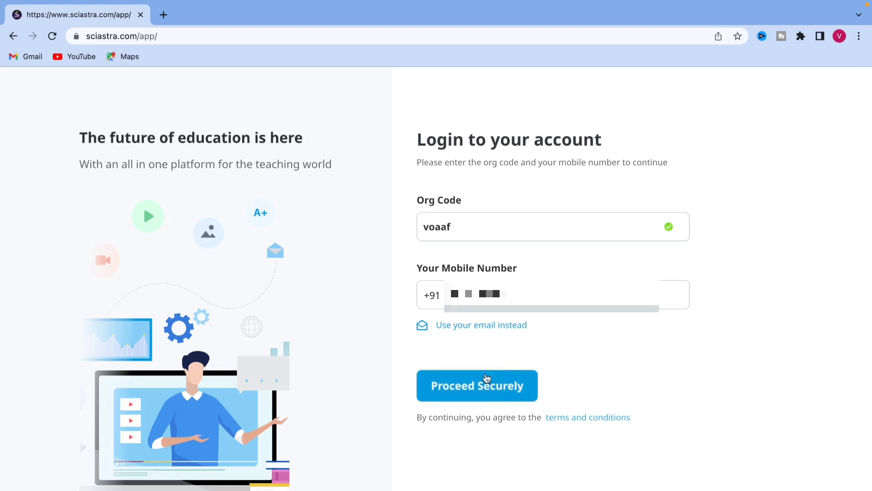
left_click(476, 385)
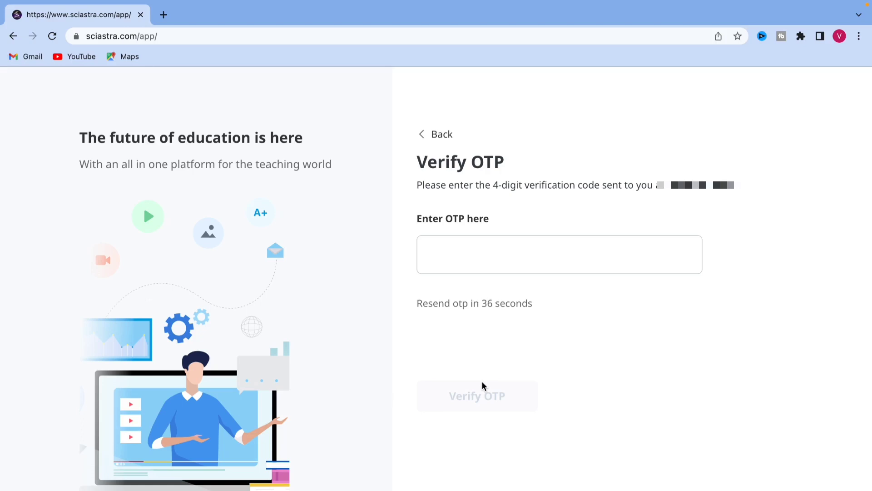
type("92")
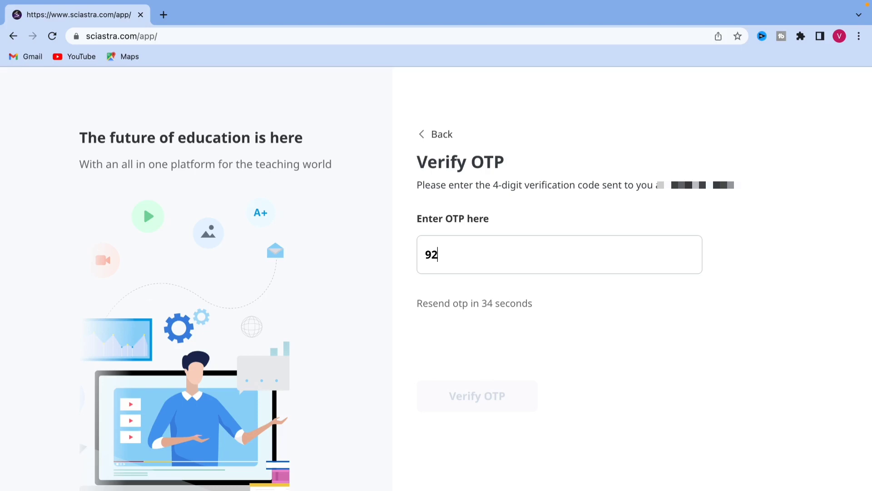
left_click(476, 396)
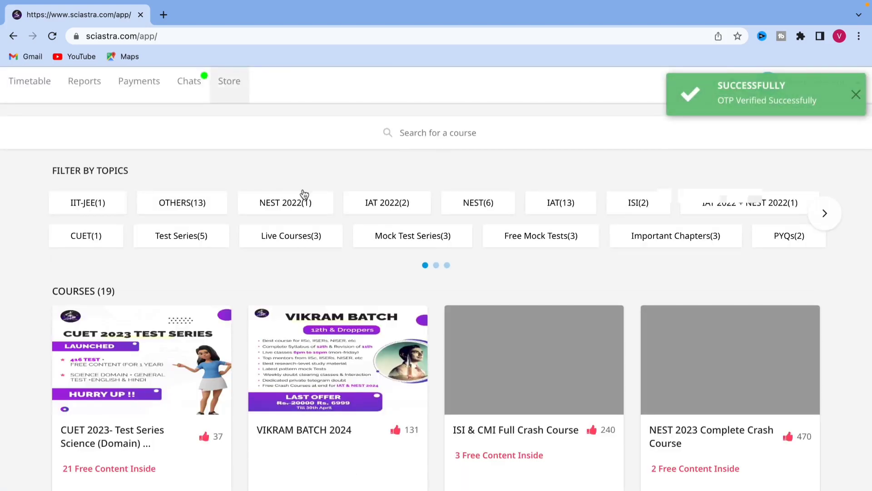
scroll("down", 3)
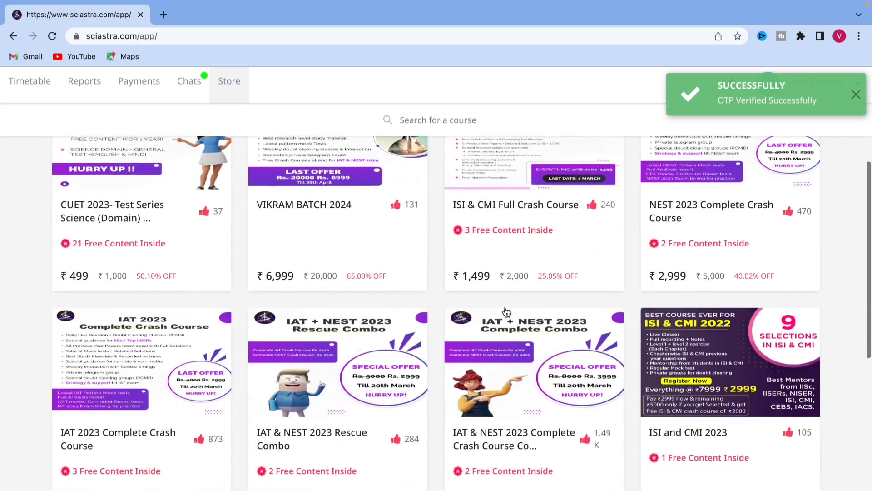
scroll("down", 3)
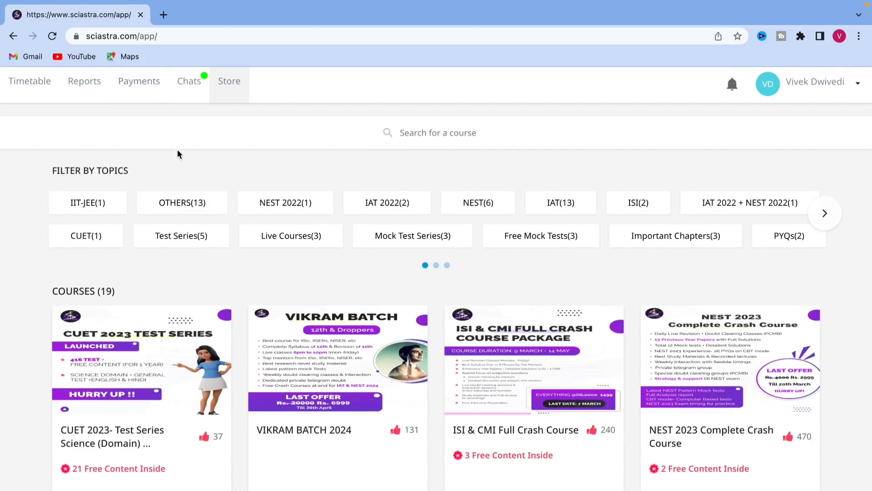
scroll("down", 3)
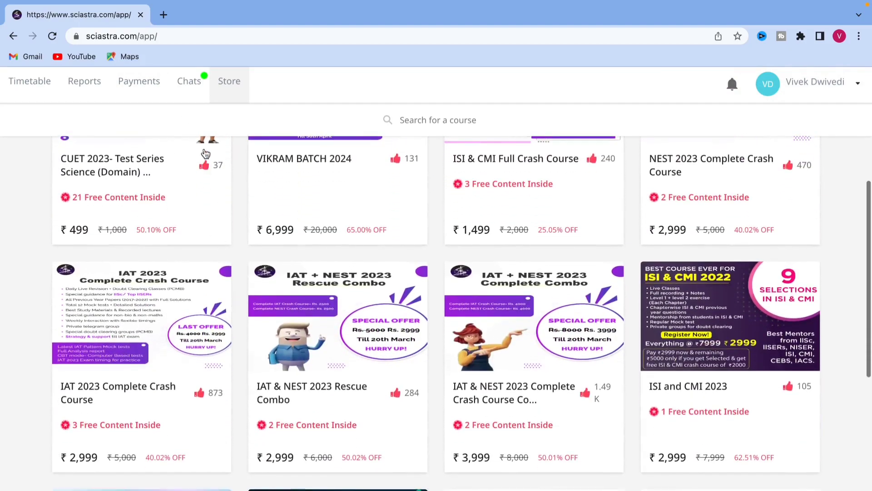